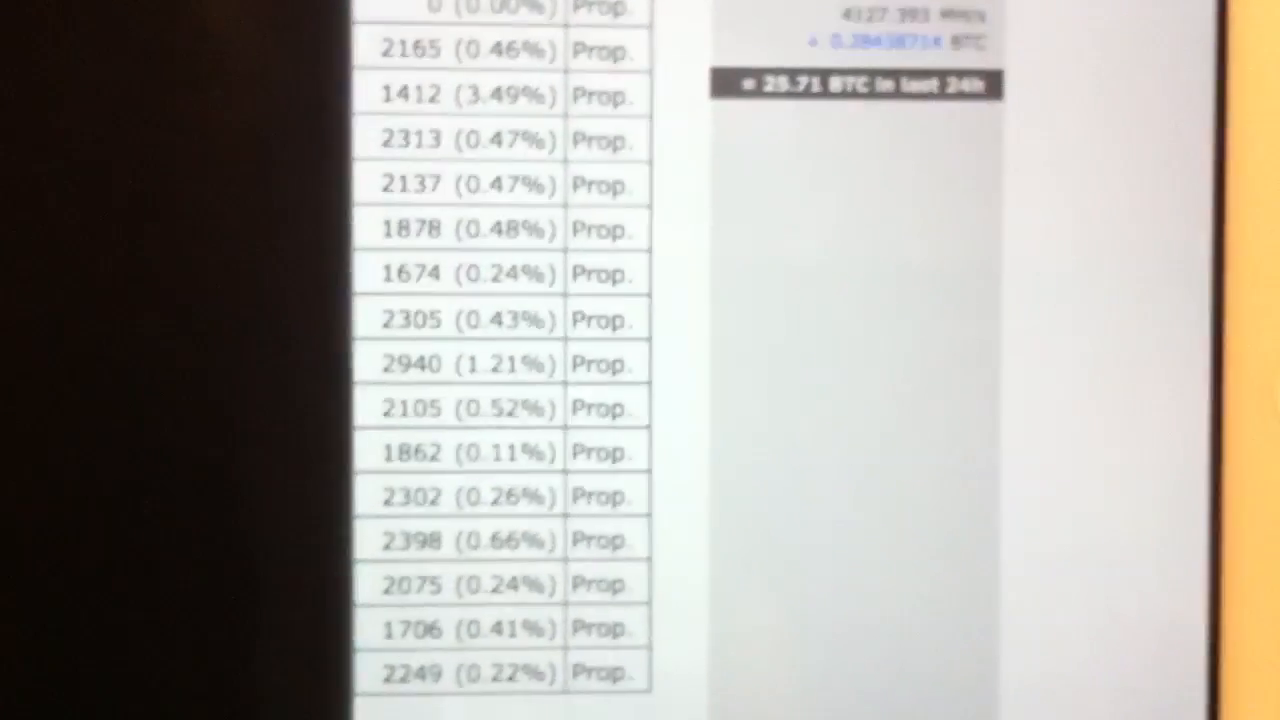
scroll("down", 3)
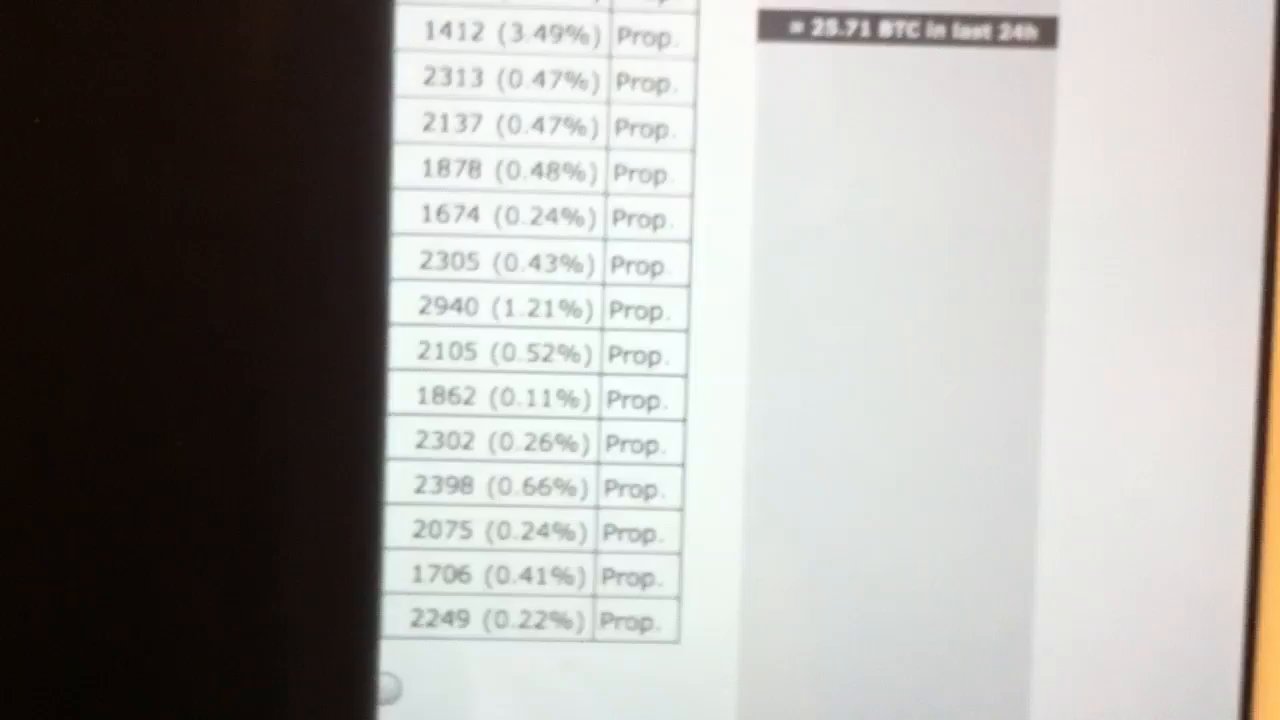